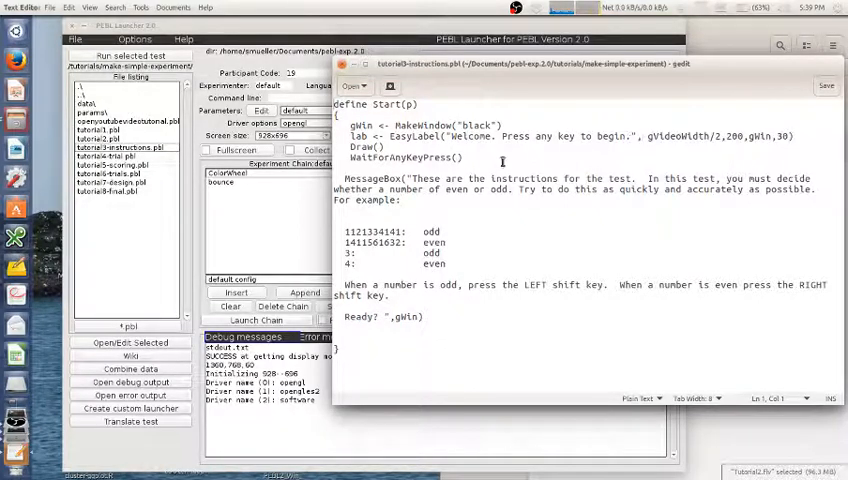
{"action": "mouse_move", "coordinate": [468, 214]}
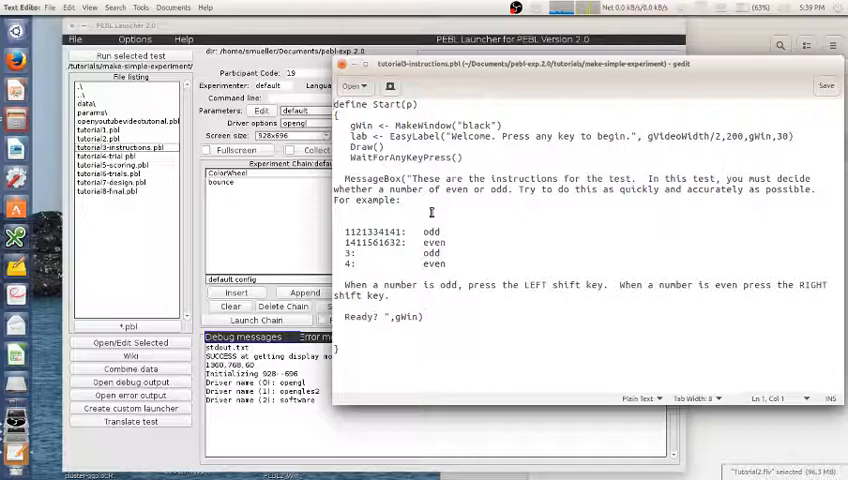
{"action": "mouse_move", "coordinate": [484, 220]}
{"action": "type", "text": "is"}
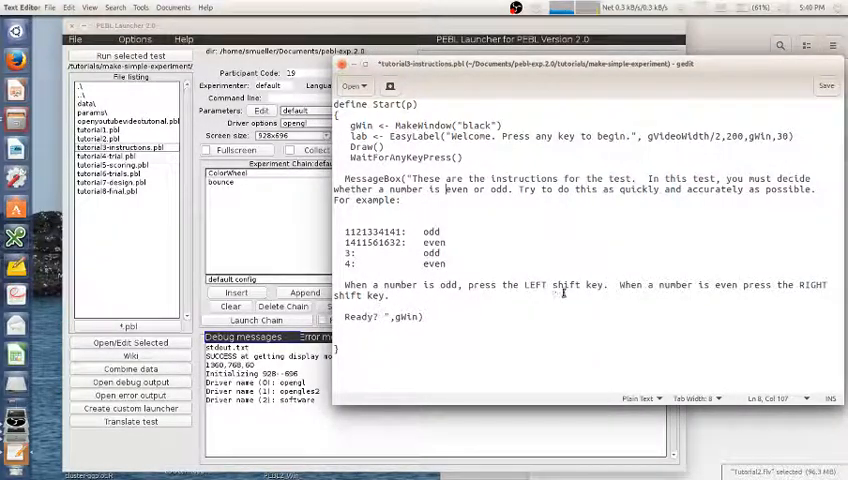
{"action": "mouse_move", "coordinate": [382, 296]}
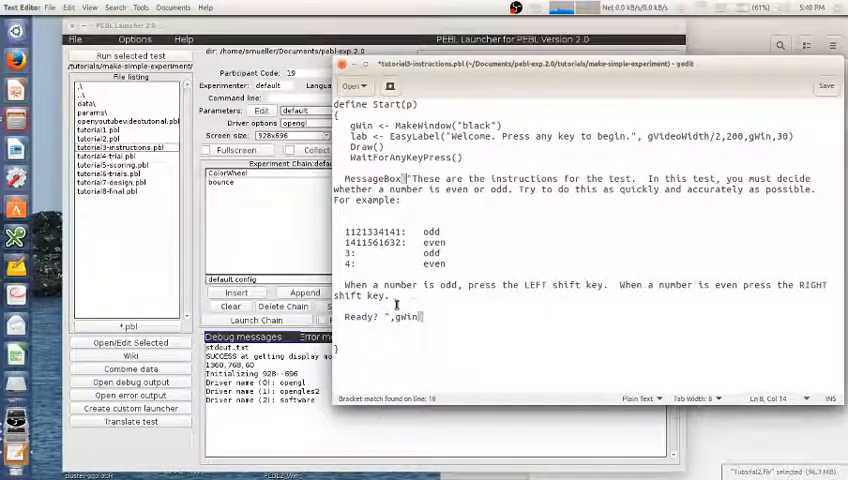
Run tutorial3-instructions.pbl from the launcher so the black welcome screen appears
{"action": "left_click_drag", "start_coordinate": [412, 178], "coordinate": [422, 316]}
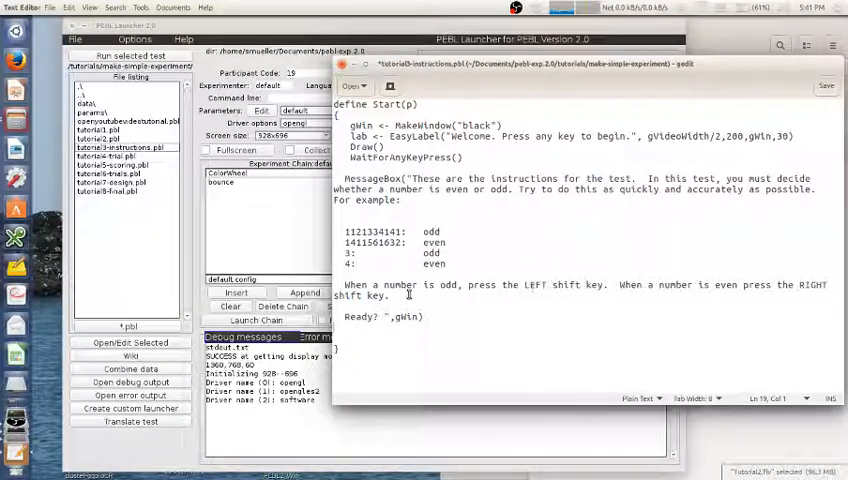
{"action": "mouse_move", "coordinate": [474, 274]}
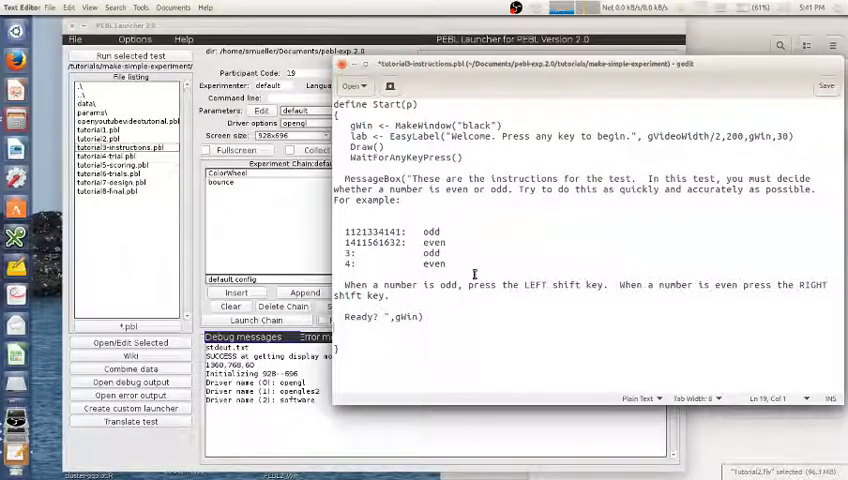
{"action": "mouse_move", "coordinate": [468, 208]}
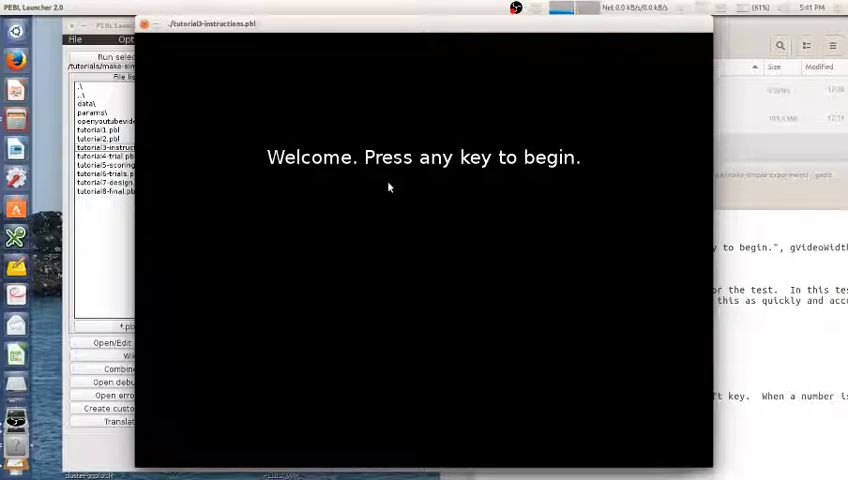
Advance to the odd/even instructions MessageBox, then confirm OK to end the experiment
{"action": "key", "text": "space"}
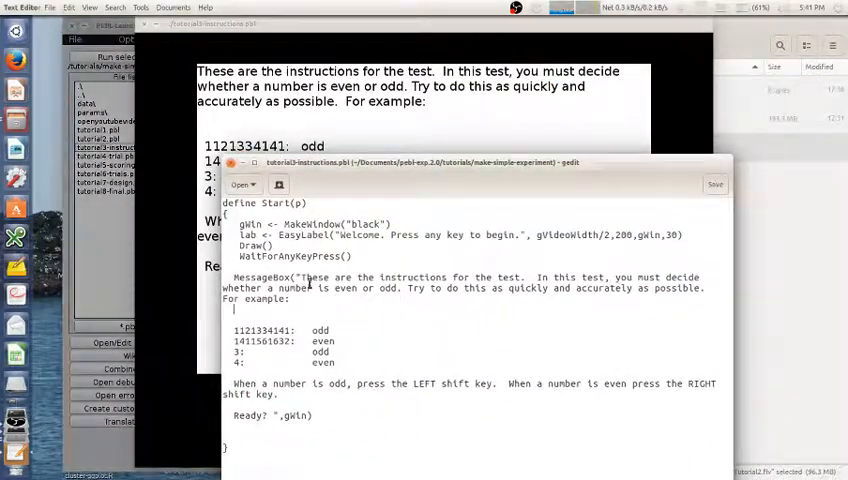
{"action": "mouse_move", "coordinate": [438, 292]}
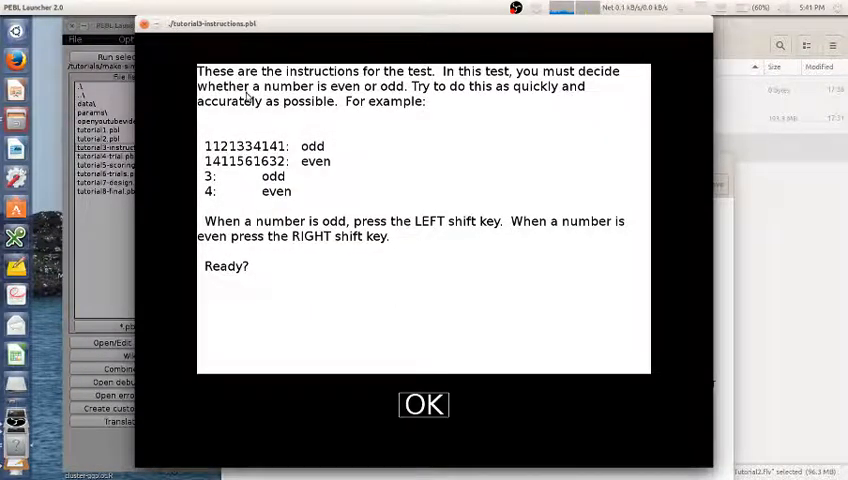
{"action": "mouse_move", "coordinate": [324, 264]}
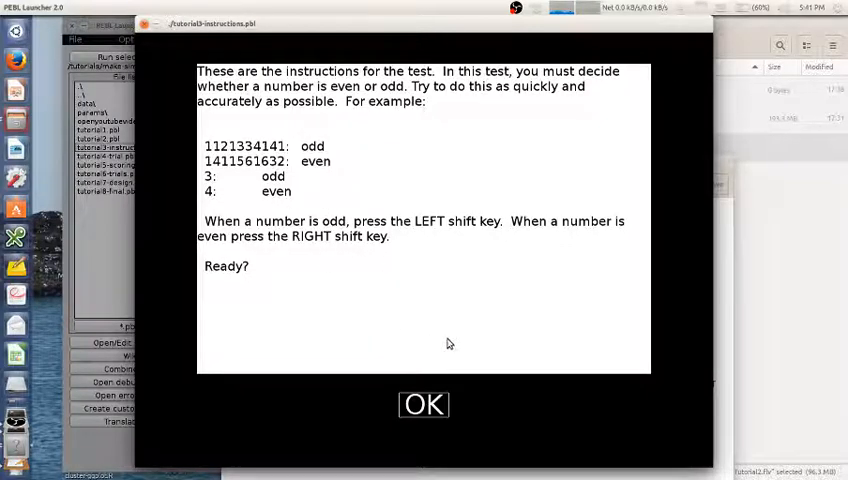
{"action": "left_click", "coordinate": [424, 404]}
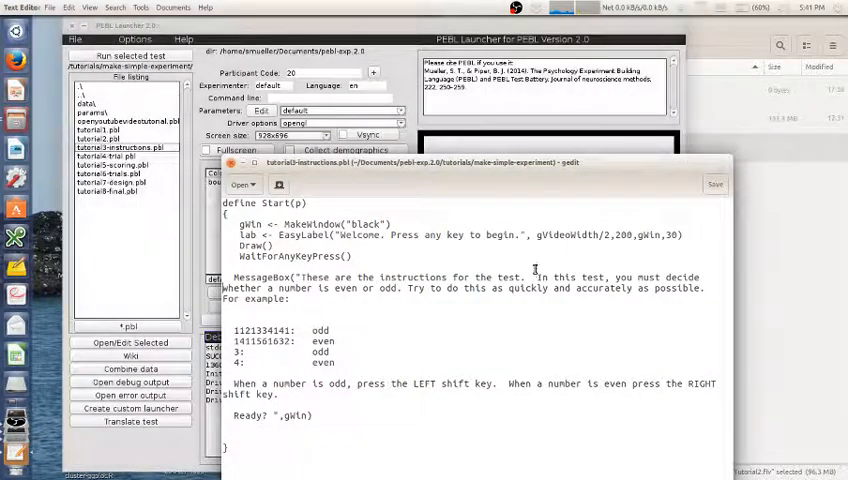